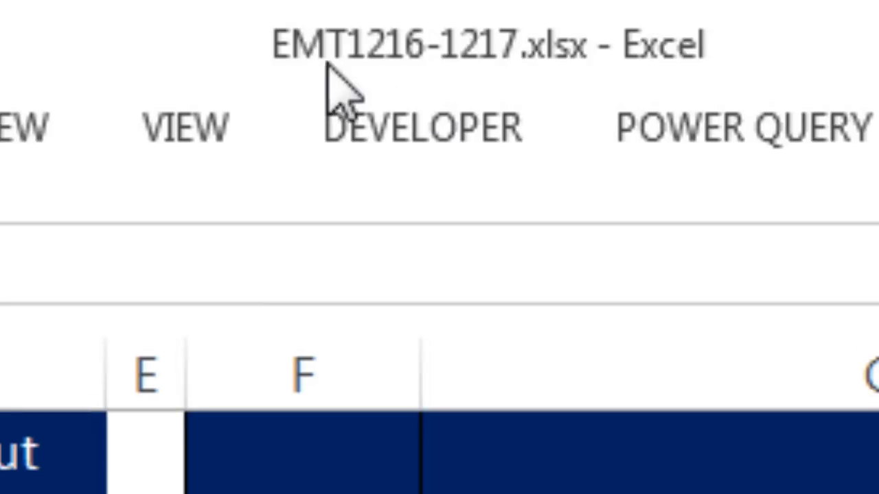
mouse_move(460, 123)
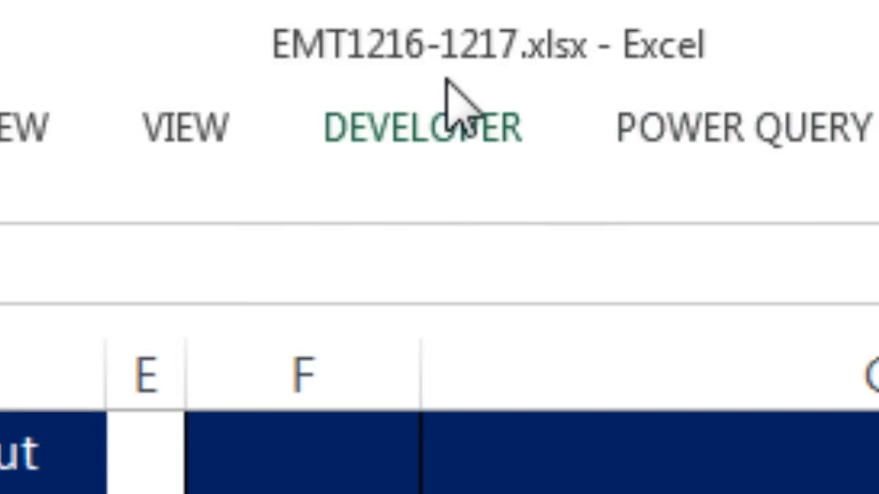
mouse_move(309, 120)
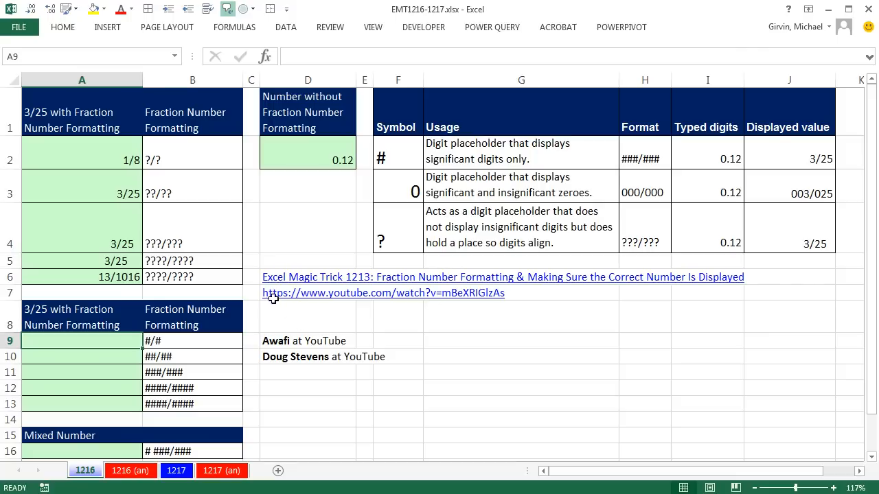
mouse_move(331, 343)
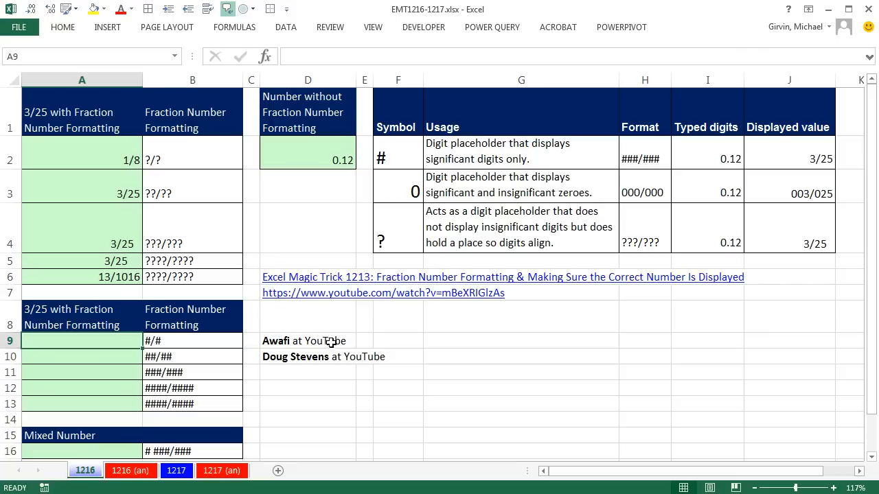
mouse_move(251, 343)
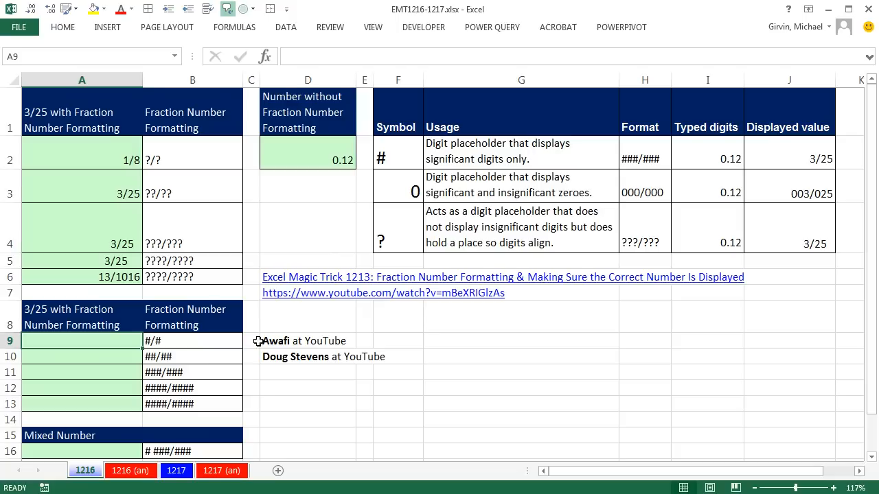
mouse_move(154, 150)
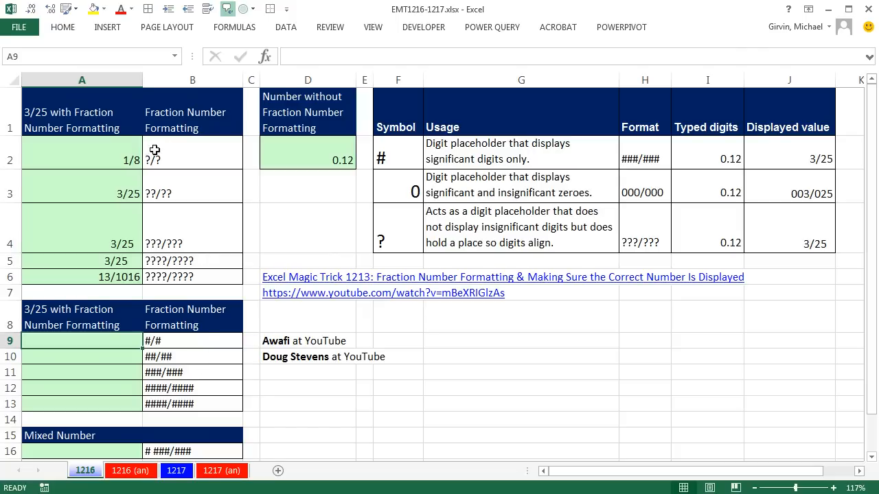
mouse_move(197, 250)
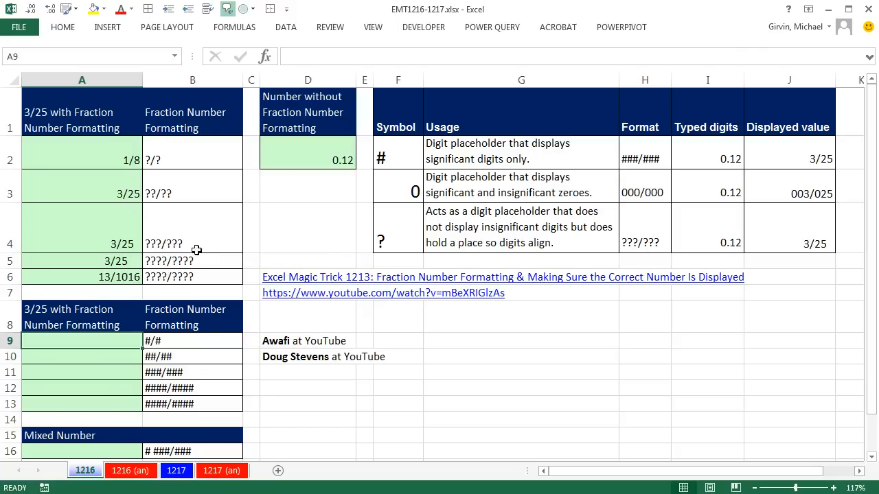
mouse_move(185, 171)
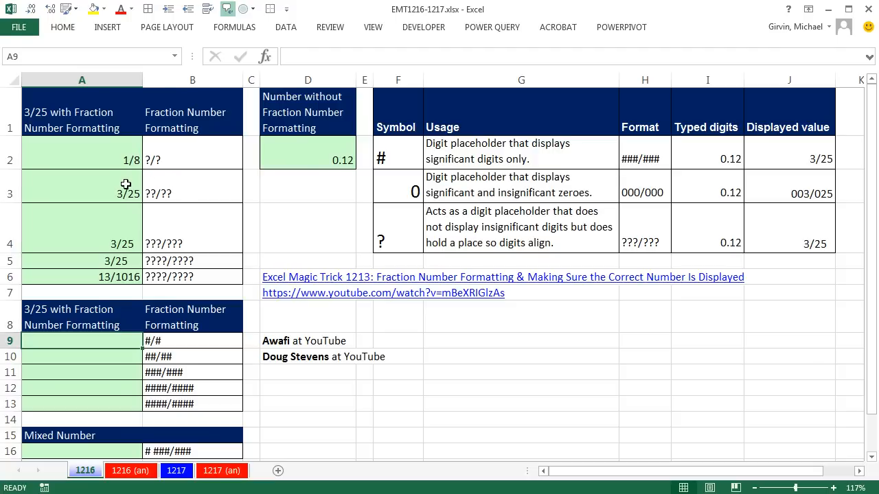
mouse_move(144, 179)
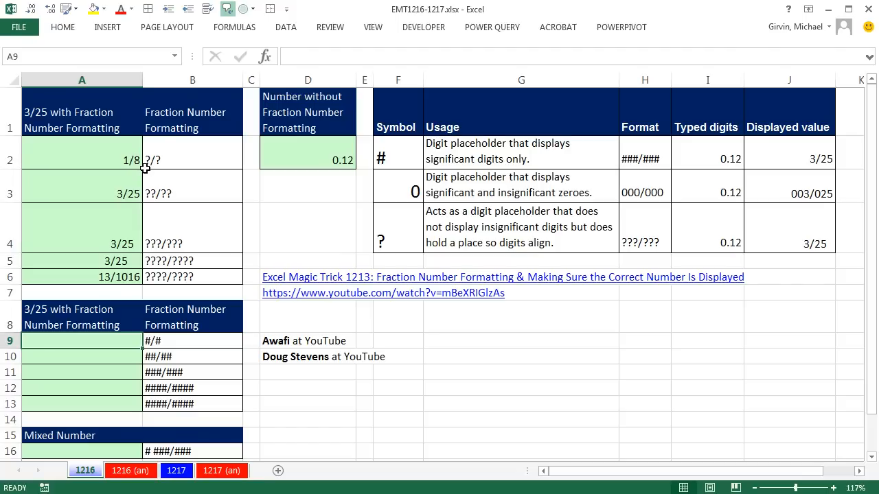
mouse_move(154, 173)
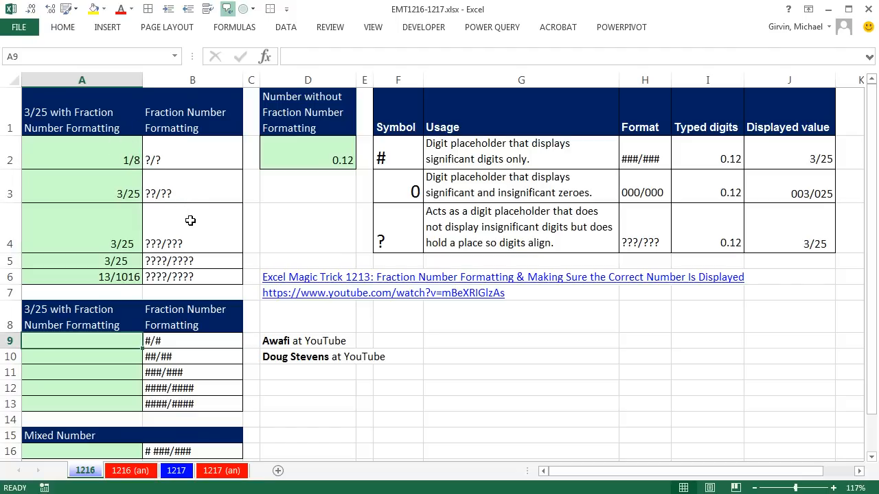
mouse_move(151, 204)
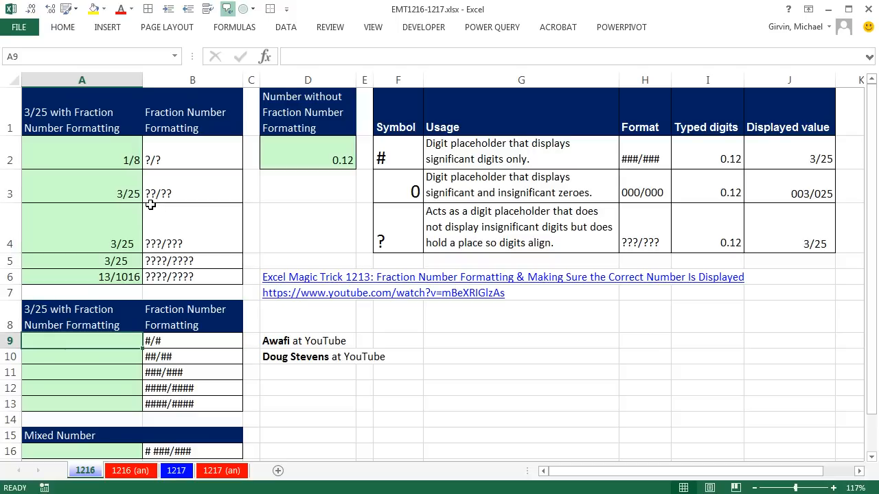
mouse_move(126, 208)
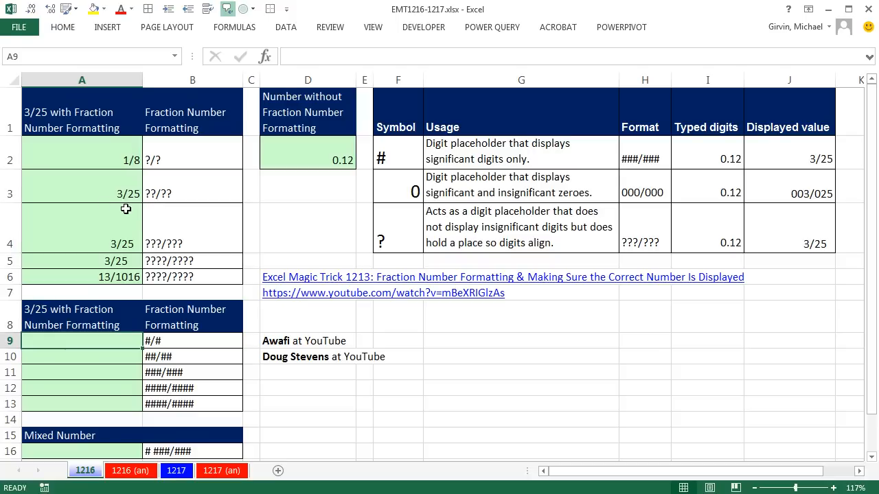
mouse_move(174, 228)
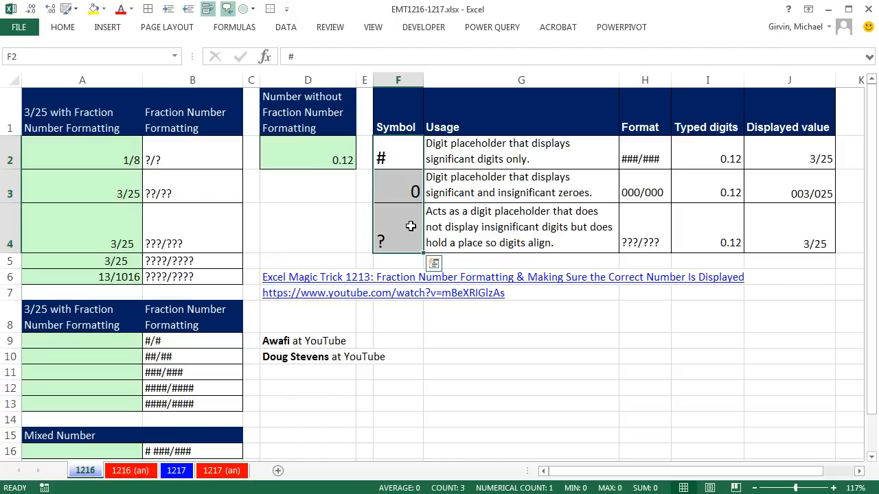
Step: Fill A9:A12 with =3/25 so each shows 0.12, then select A9
left_click(398, 227)
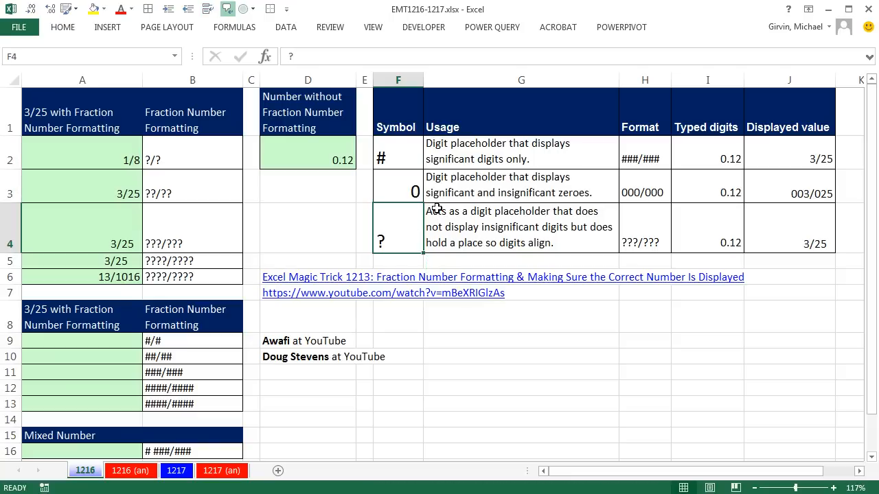
mouse_move(524, 214)
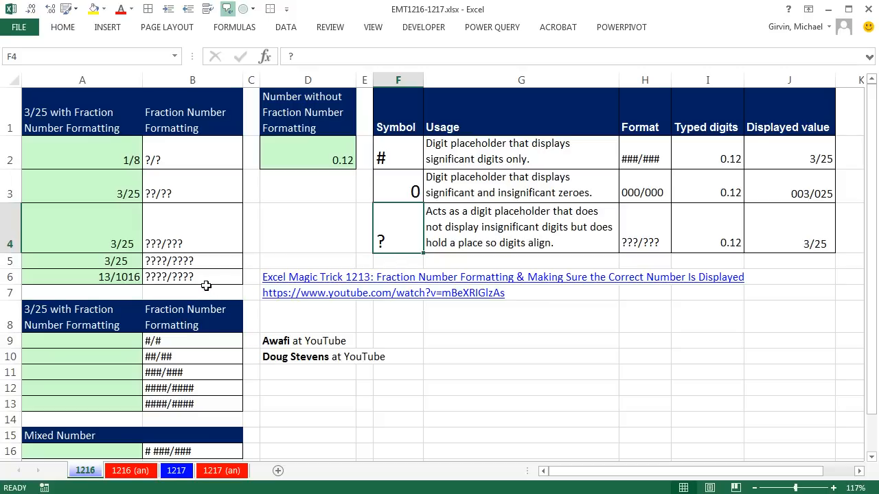
mouse_move(195, 268)
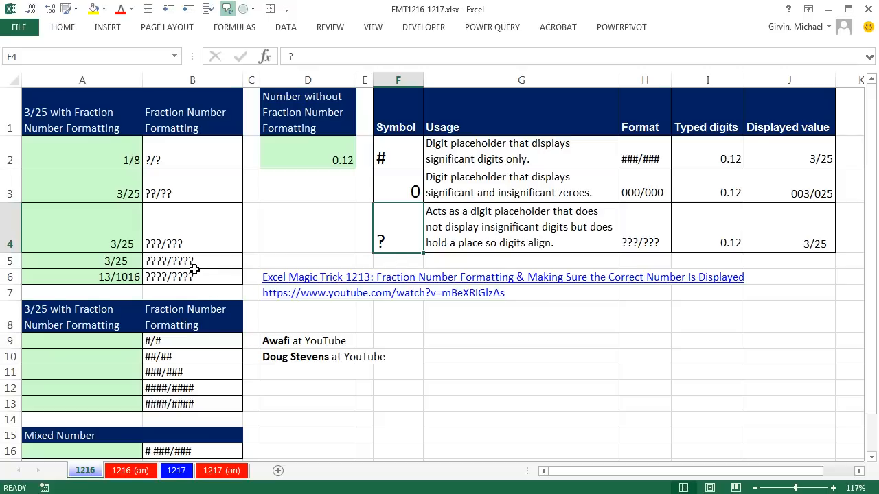
mouse_move(137, 266)
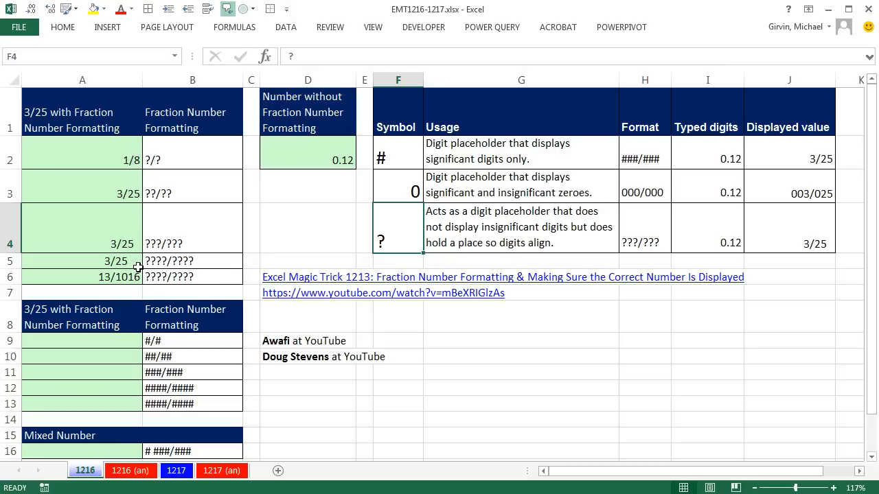
mouse_move(127, 276)
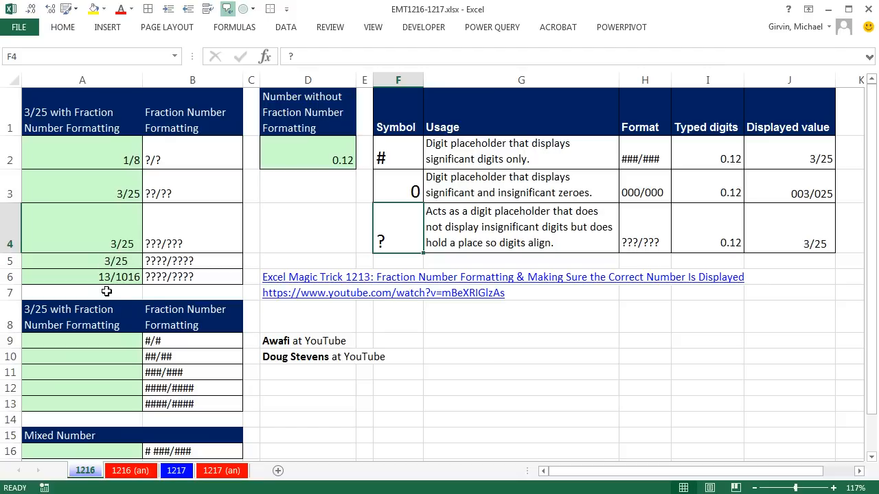
mouse_move(115, 296)
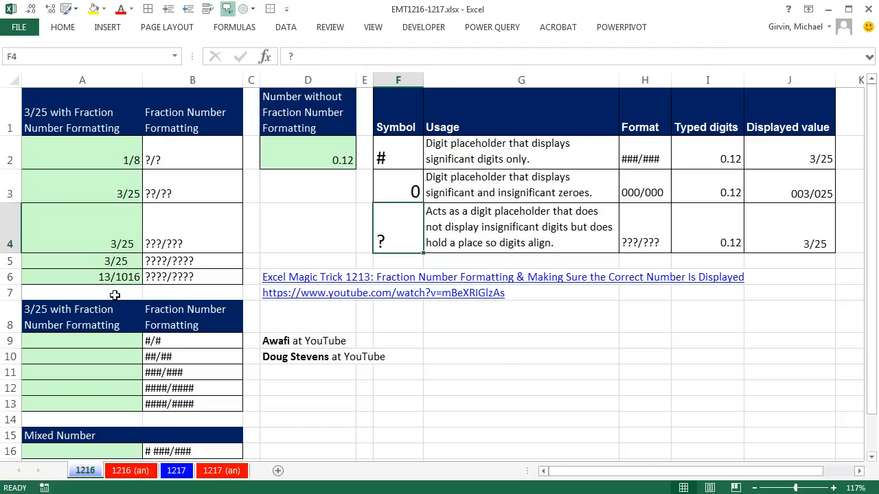
mouse_move(644, 233)
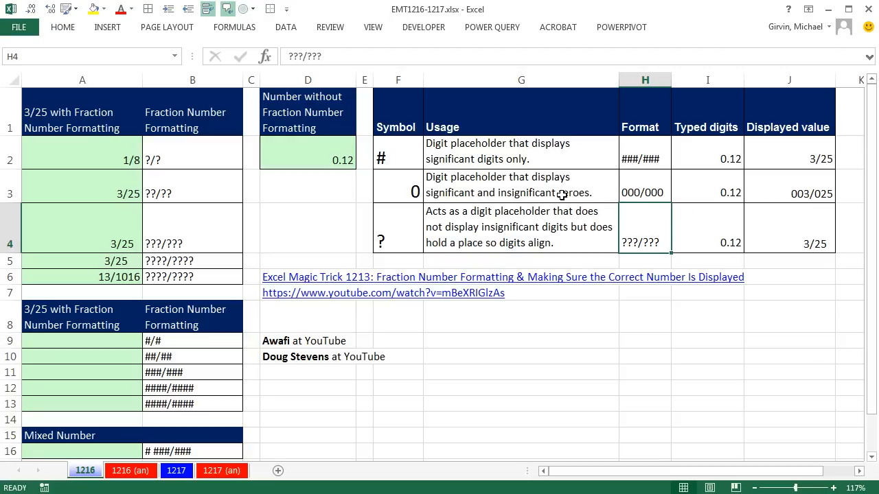
mouse_move(494, 230)
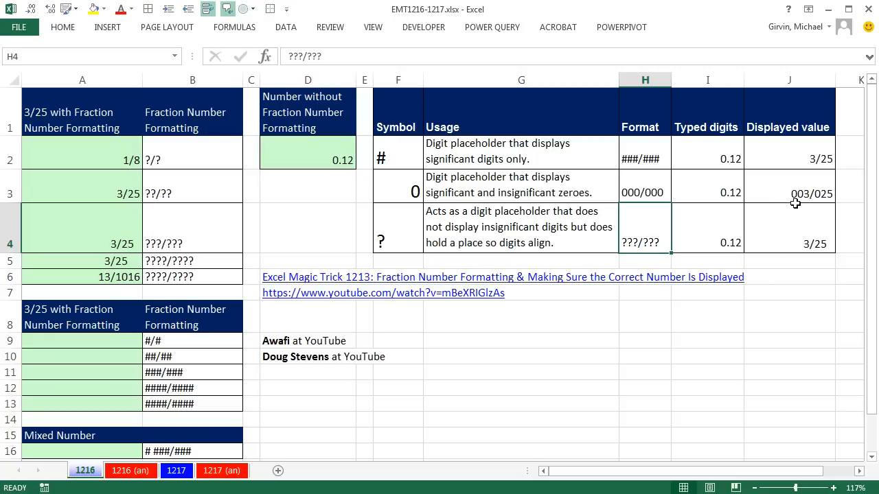
mouse_move(763, 213)
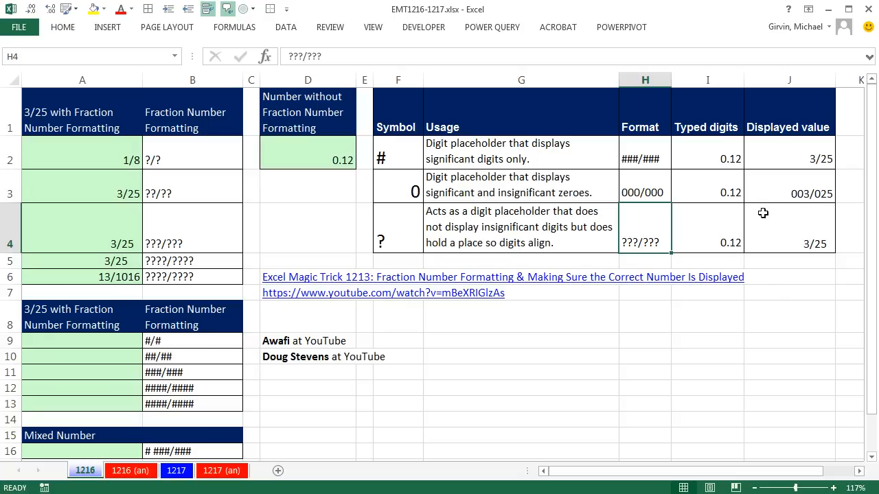
mouse_move(432, 198)
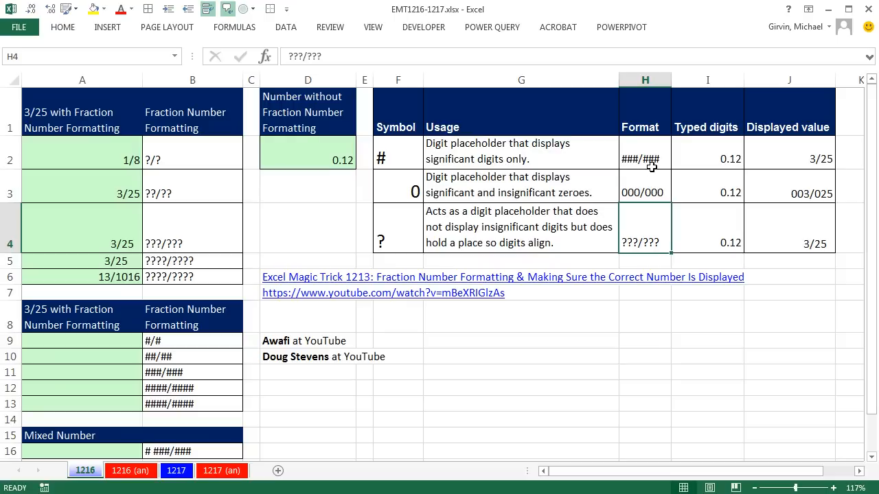
mouse_move(833, 170)
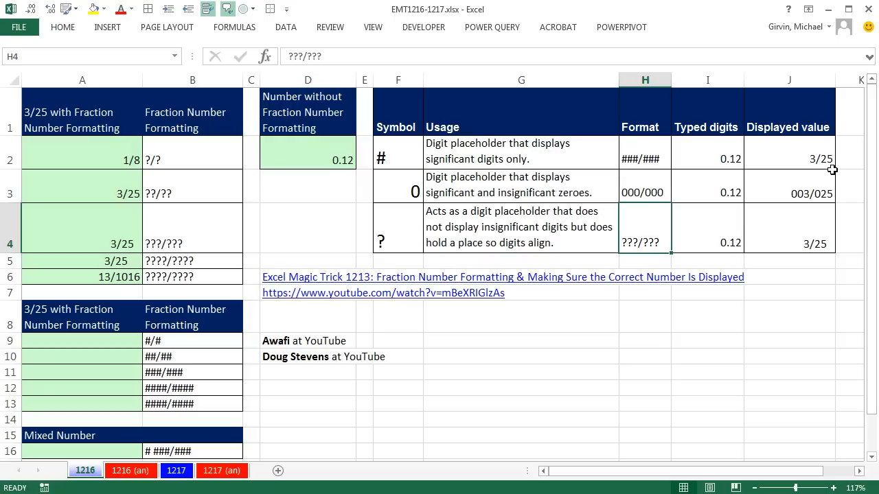
mouse_move(698, 256)
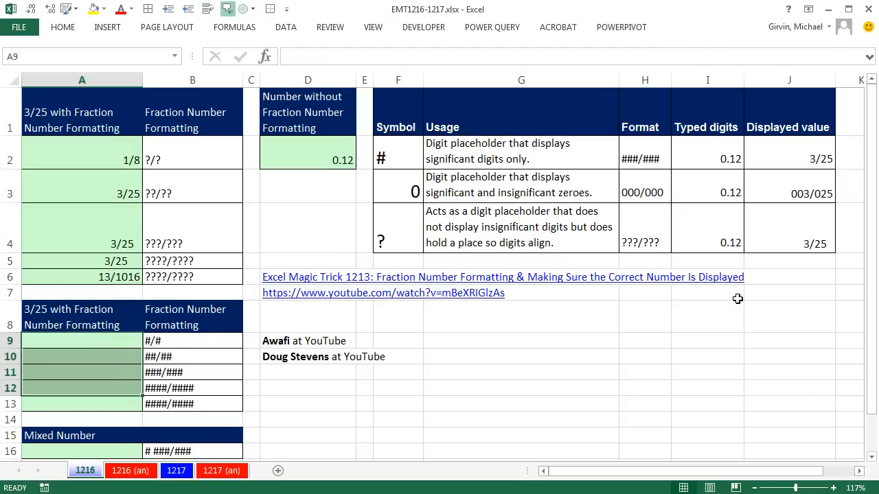
type("=3")
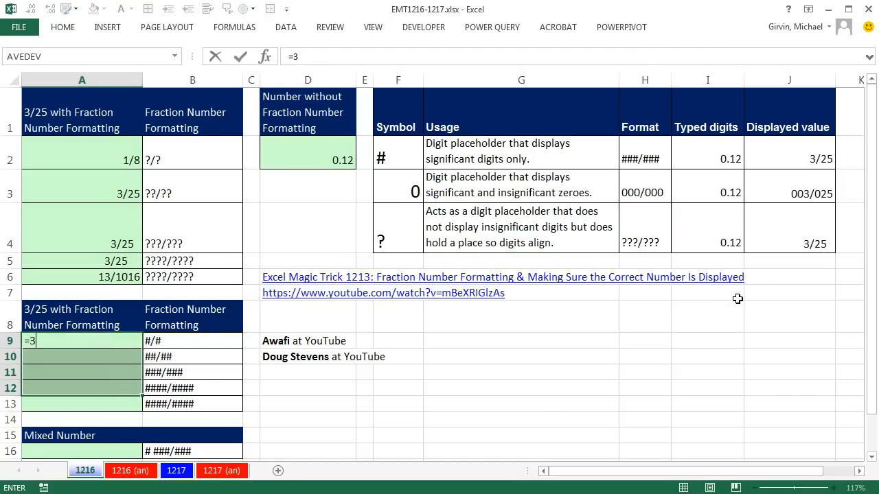
type("/25")
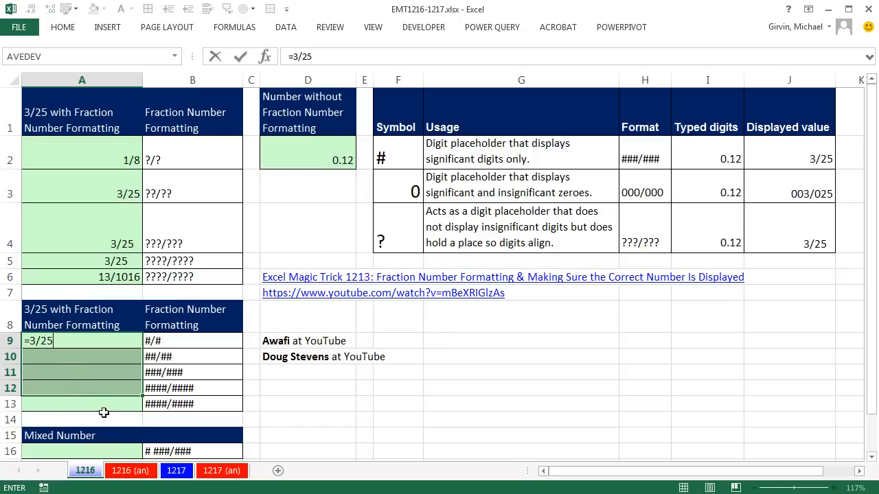
key("ctrl+enter")
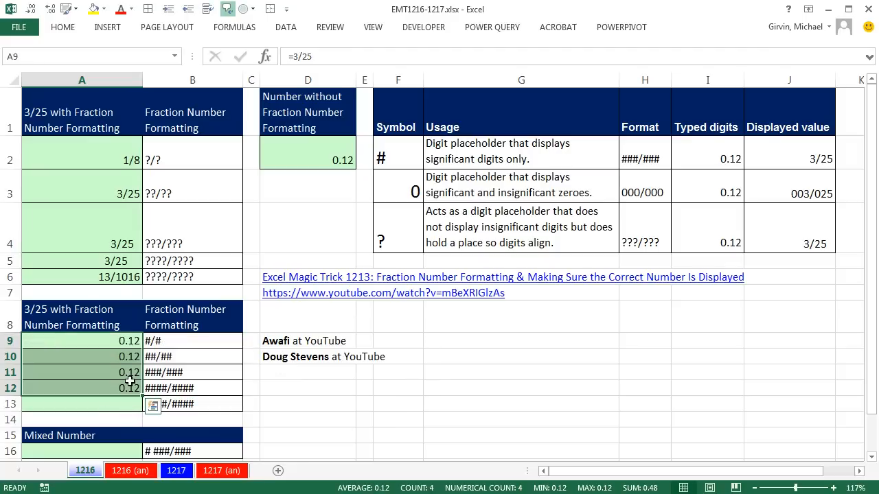
key("ctrl+1")
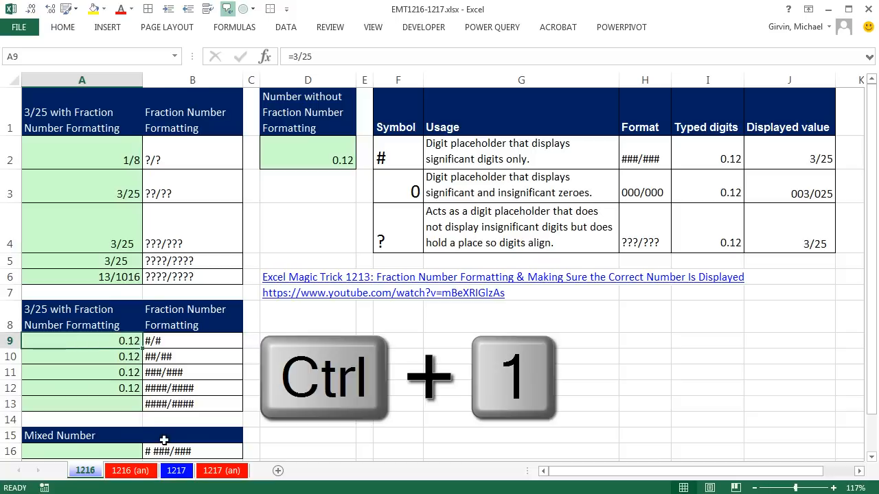
Step: Apply the #/# custom number format to A9, displaying 1/8
key("ctrl+1")
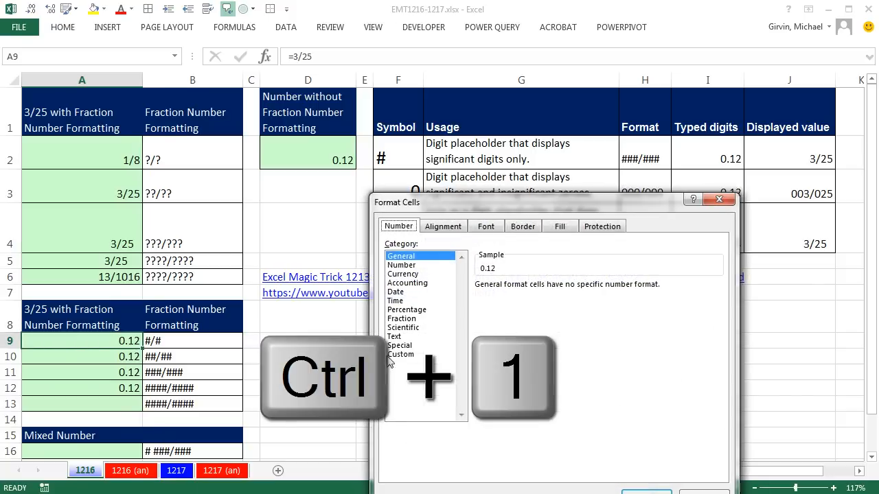
left_click(401, 354)
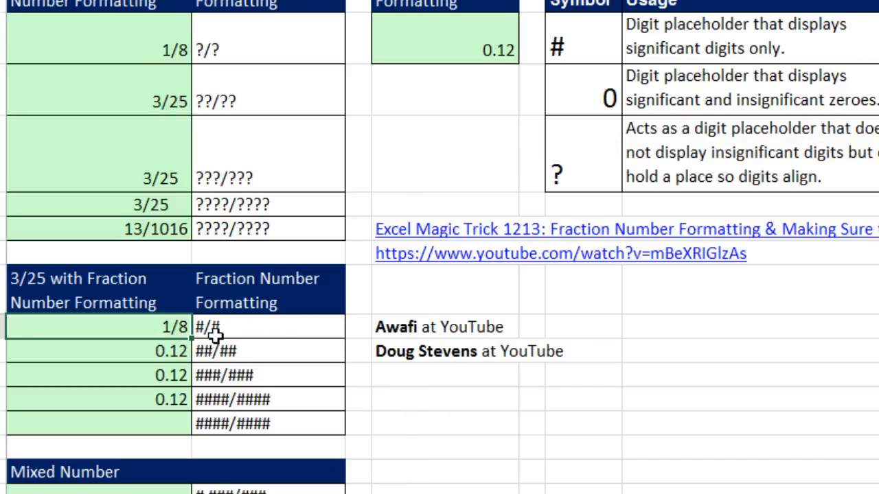
mouse_move(257, 381)
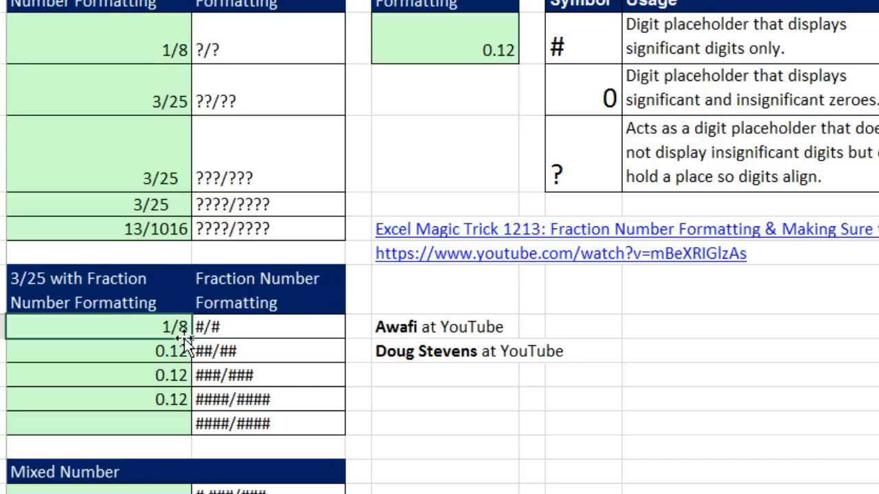
mouse_move(199, 352)
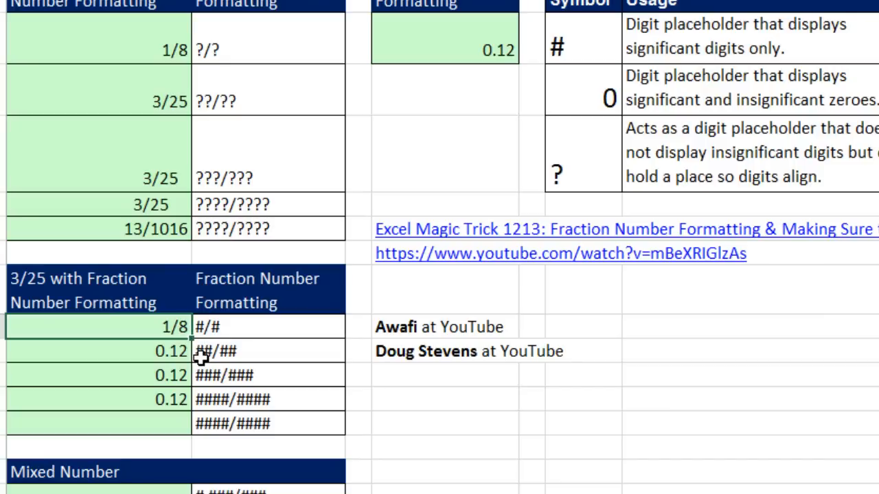
Step: Format A10 as ##/## and A11 as ###/###, both displaying 3/25
key("ctrl+1")
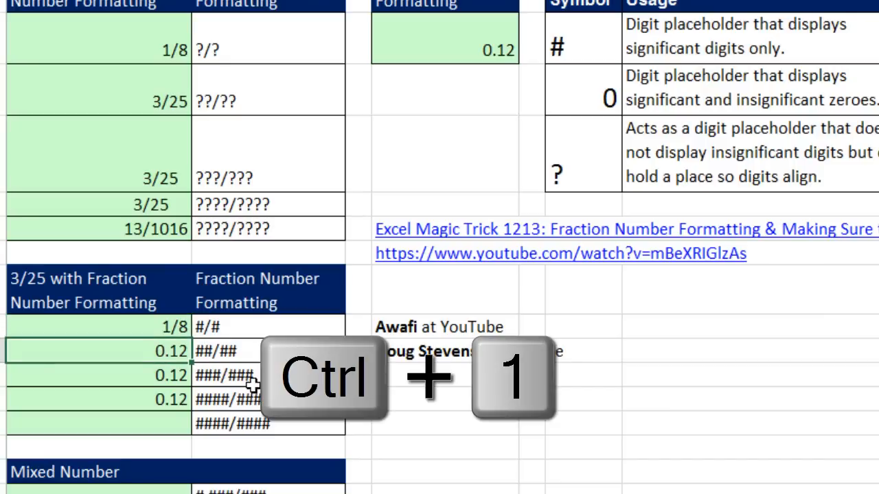
key("ctrl+1")
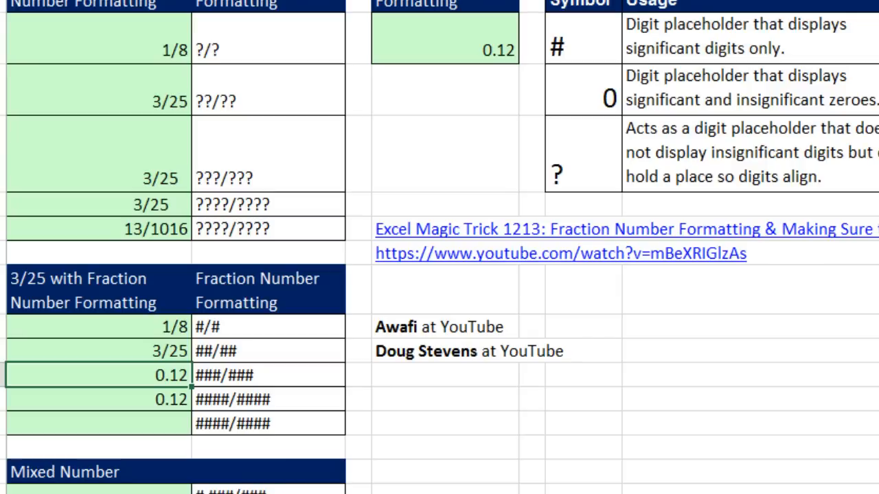
key("Ctrl+1")
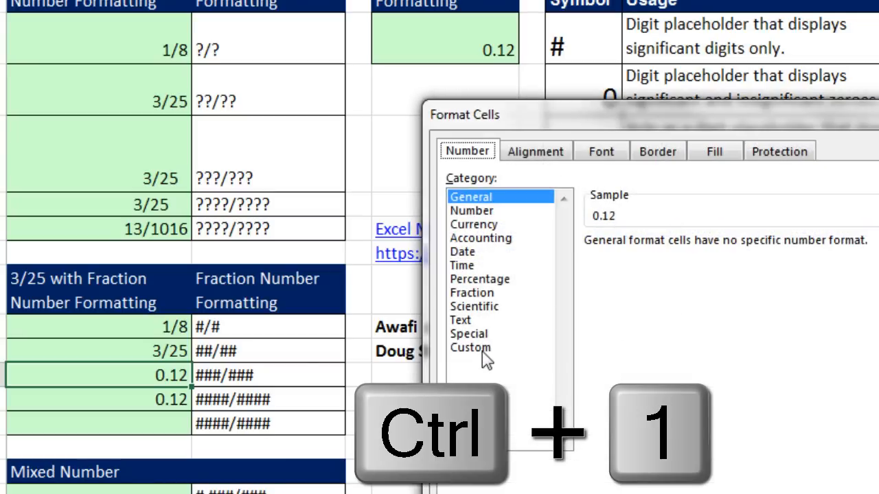
left_click(471, 347)
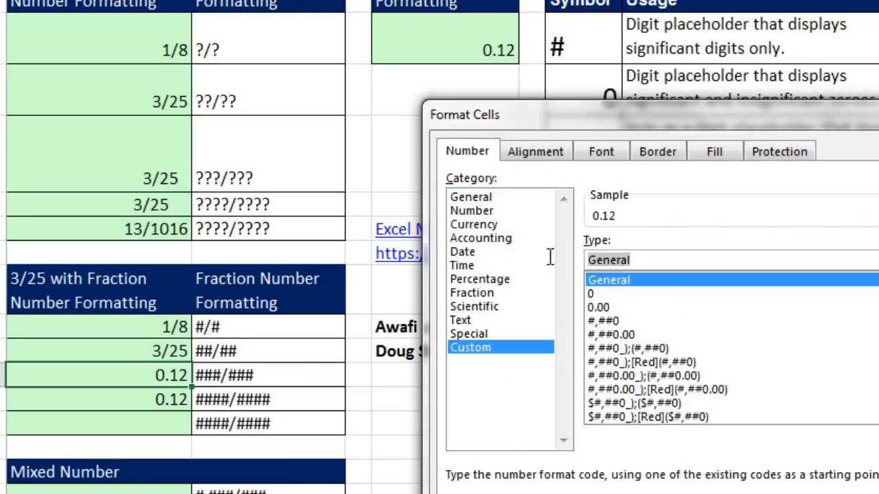
type("###/###")
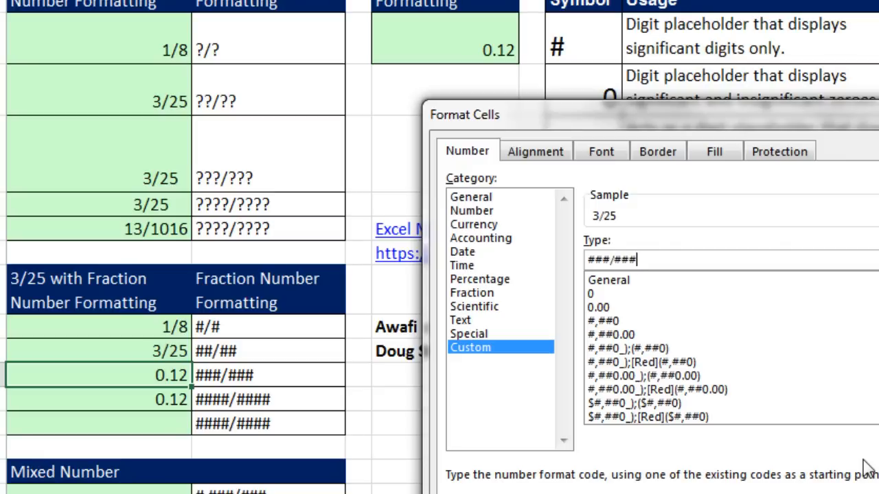
mouse_move(639, 226)
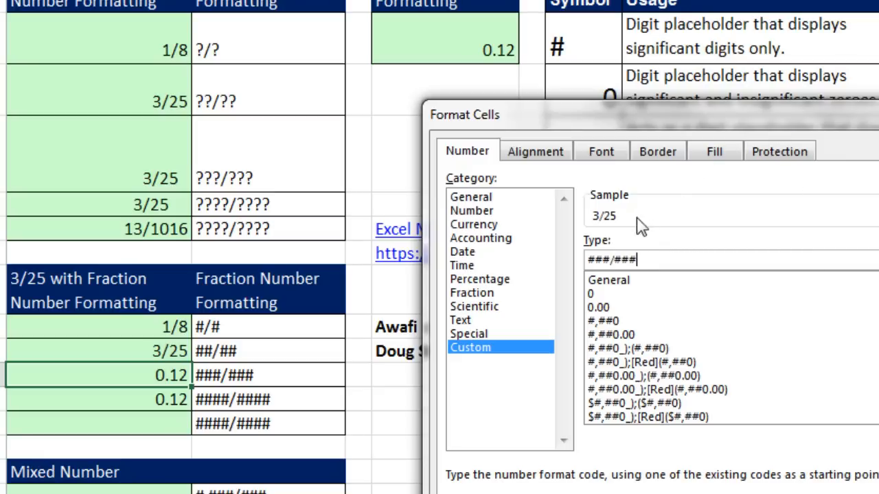
mouse_move(683, 216)
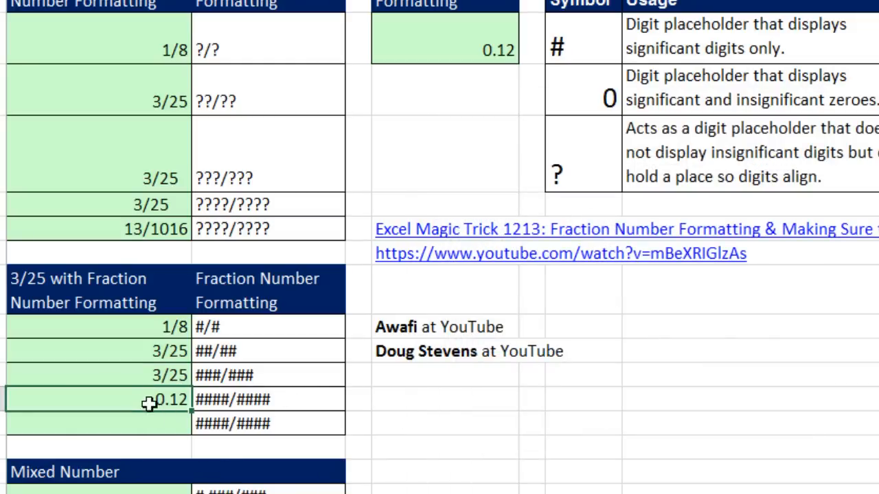
Step: Give A12:A13 the ####/#### custom format, then select A13
key("ctrl+1")
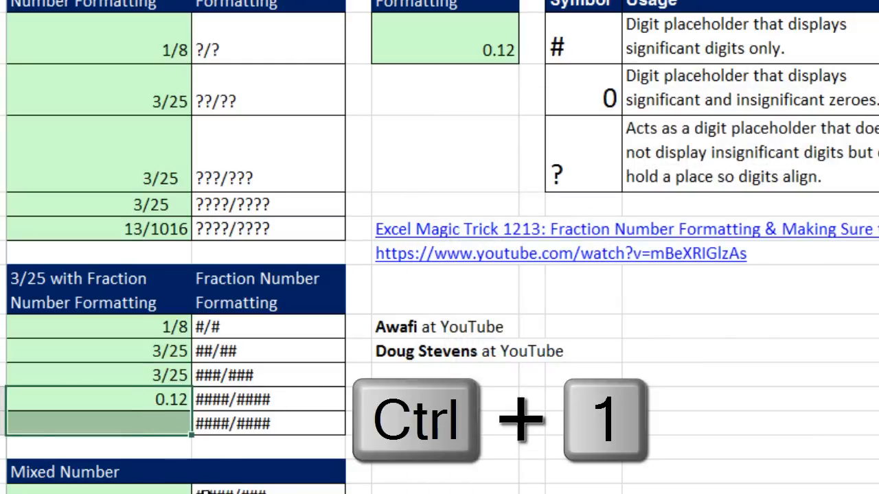
key("ctrl+1")
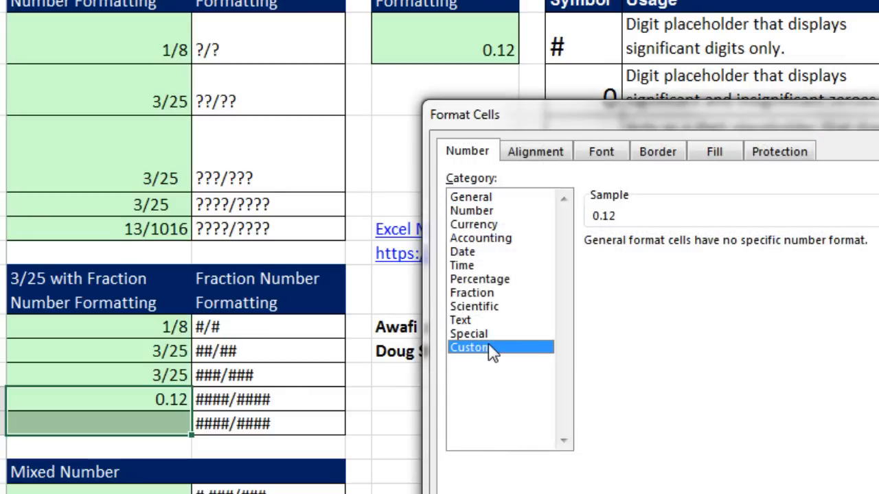
left_click(469, 347)
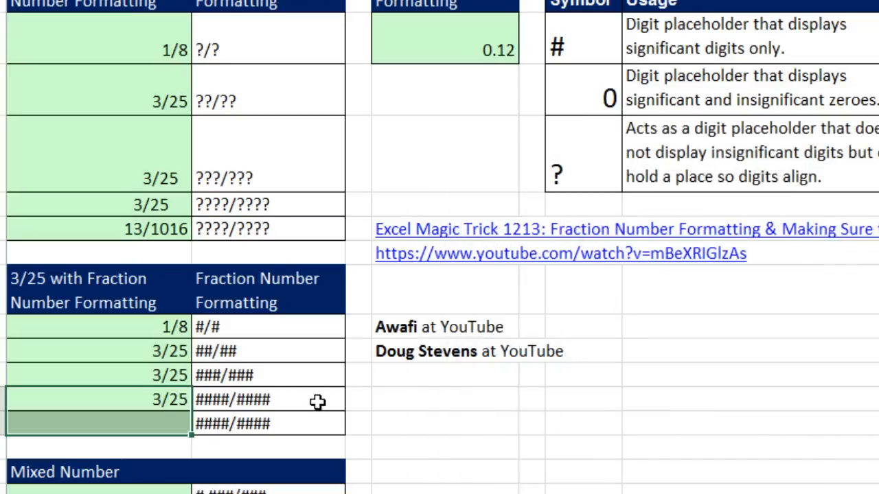
mouse_move(296, 284)
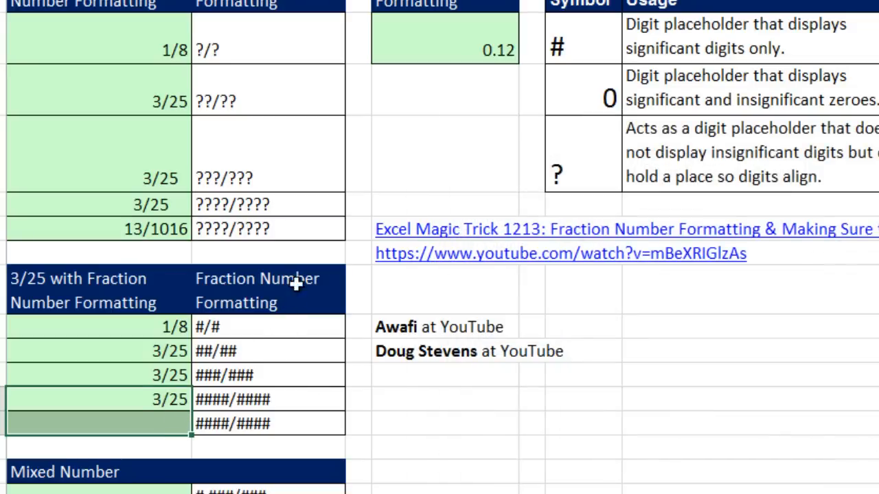
left_click(96, 423)
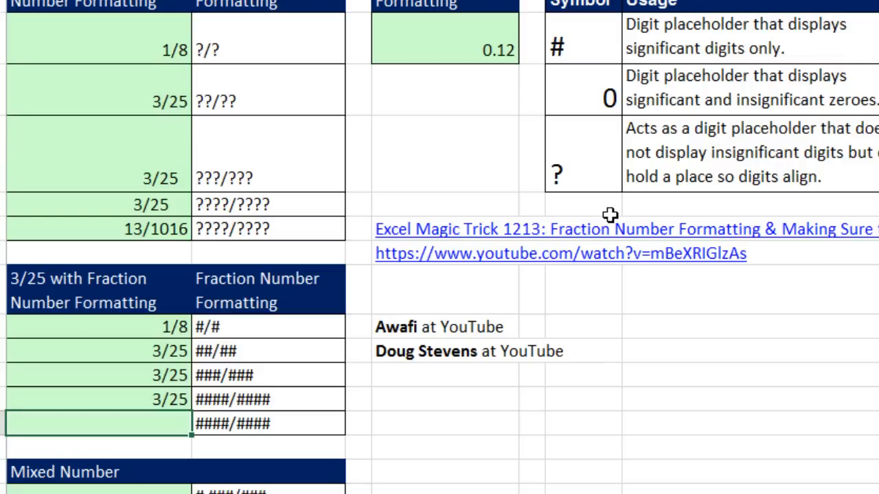
Step: Enter =3/1067 in A13 so it displays 3/1067
type("=3/")
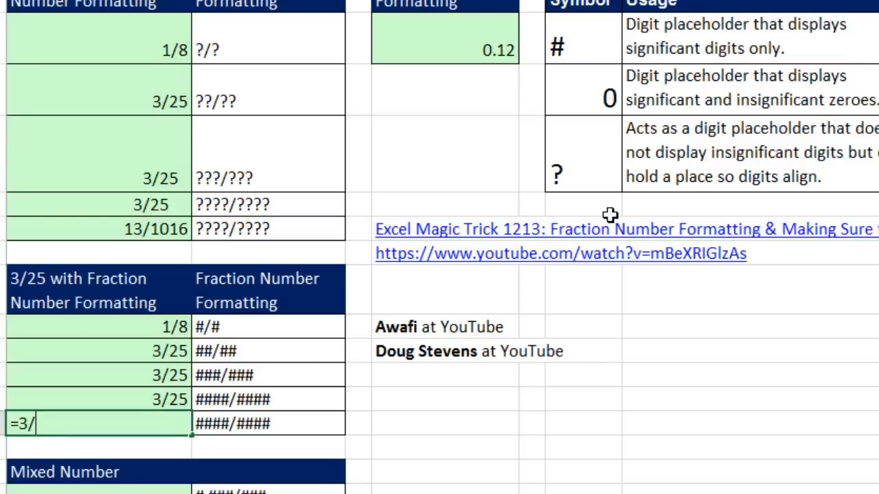
type("106")
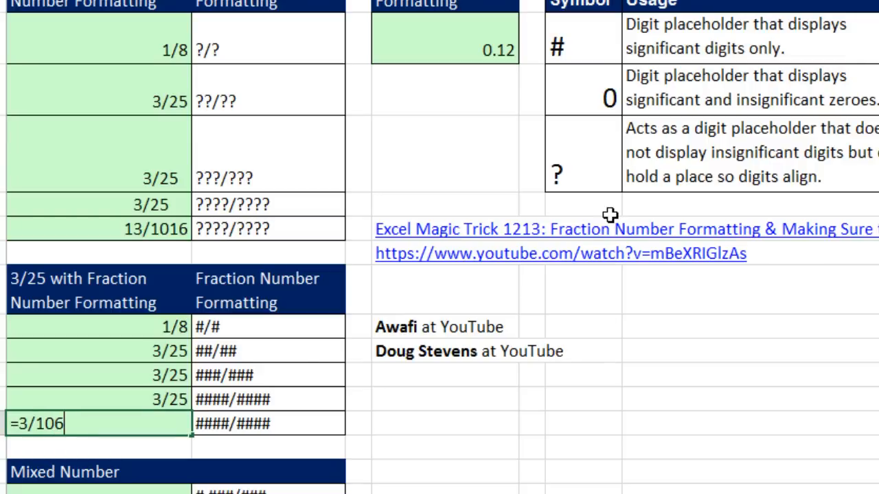
type("7")
key("enter")
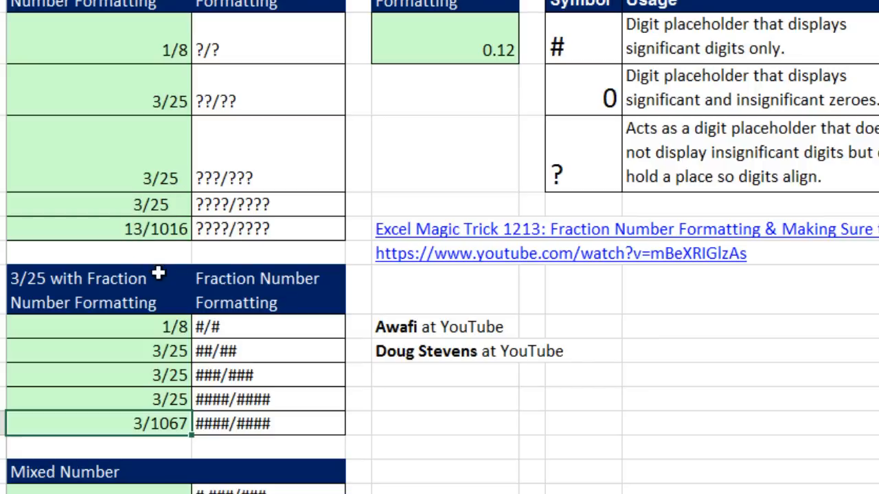
mouse_move(151, 268)
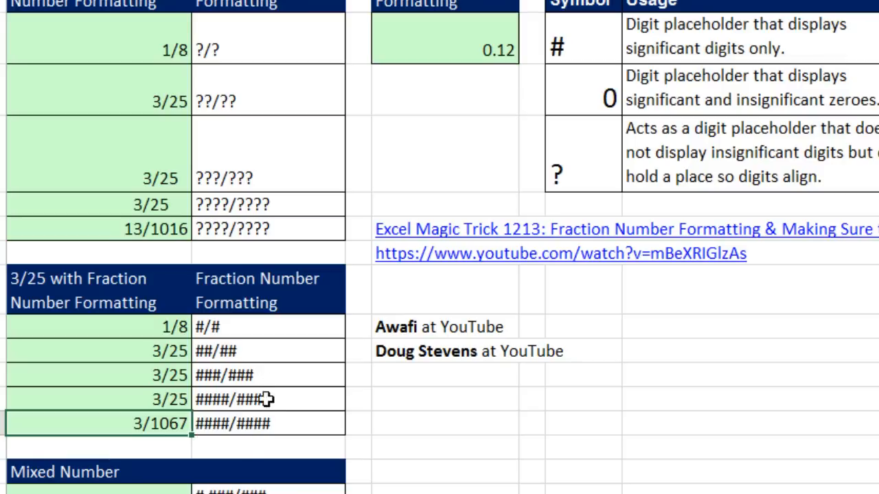
mouse_move(362, 391)
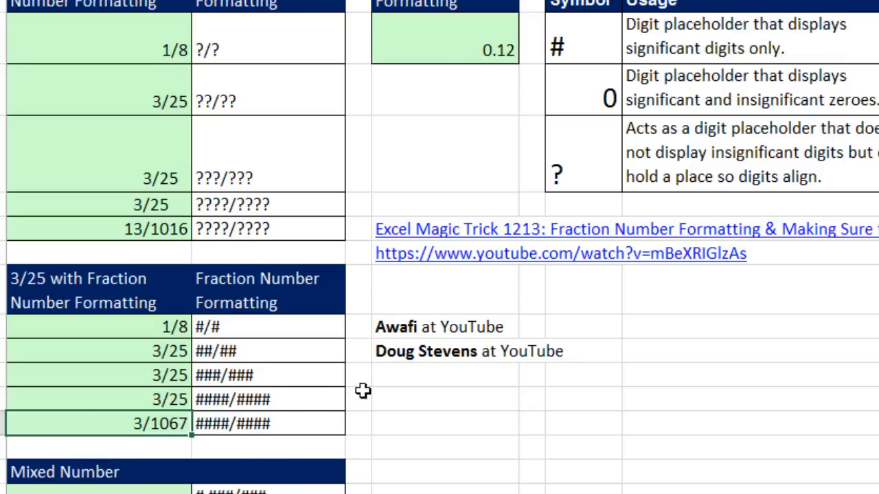
mouse_move(424, 395)
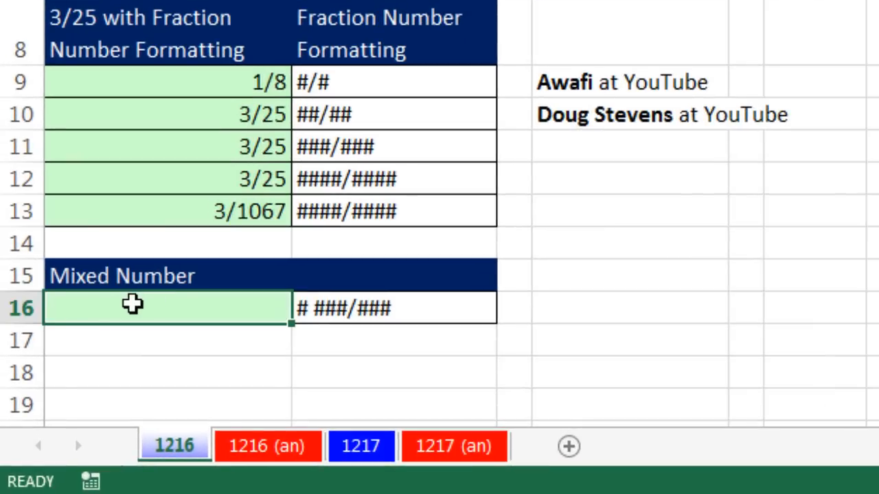
Step: Enter the formula =3+3/25 in A16, displaying 3.12
type("=")
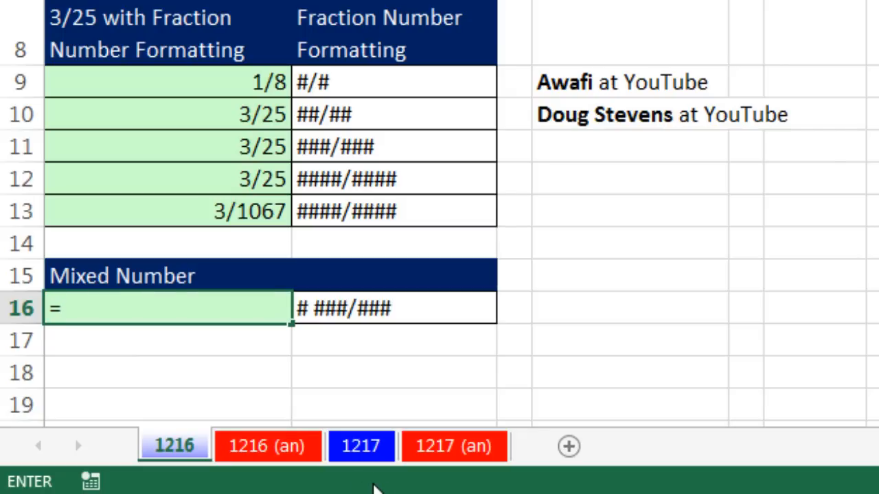
type("3+3/")
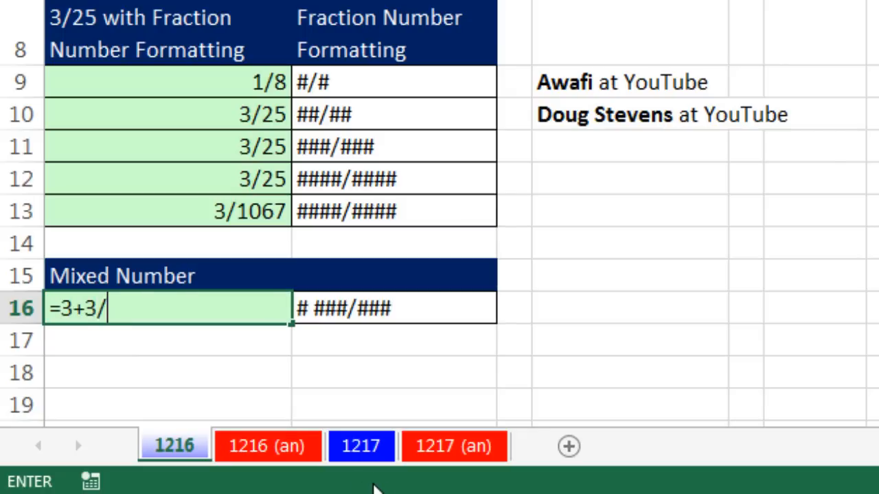
type("25")
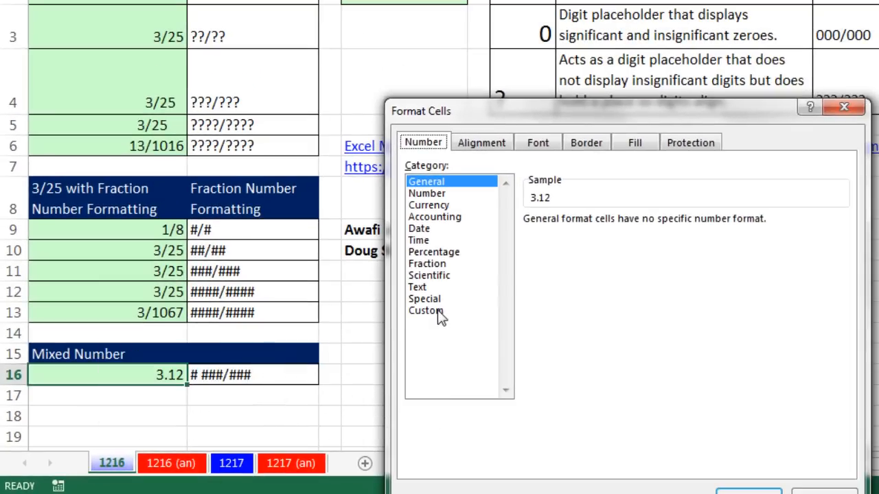
Step: Type the # ###/### custom format for A16, previewing 3 3/25
left_click(425, 310)
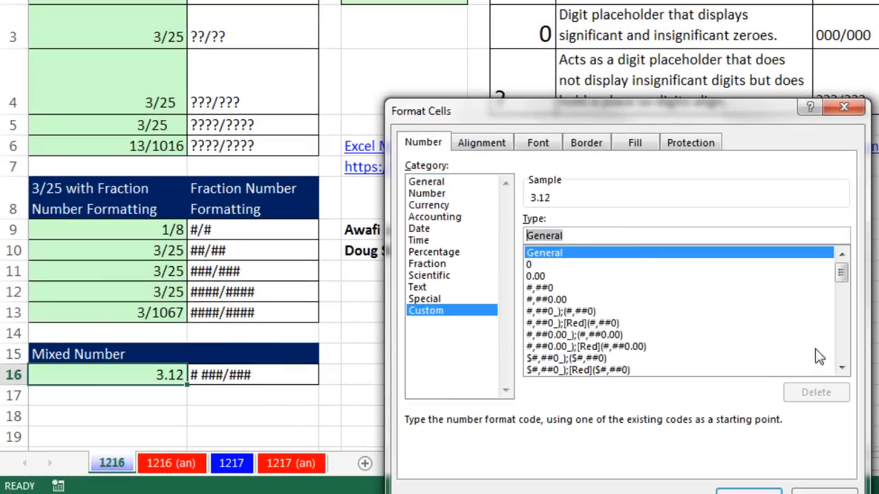
type("# ###/###")
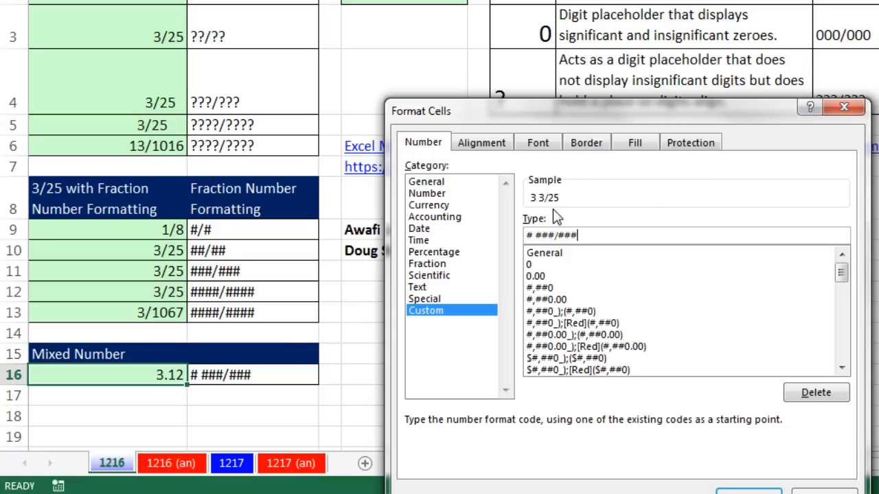
mouse_move(574, 252)
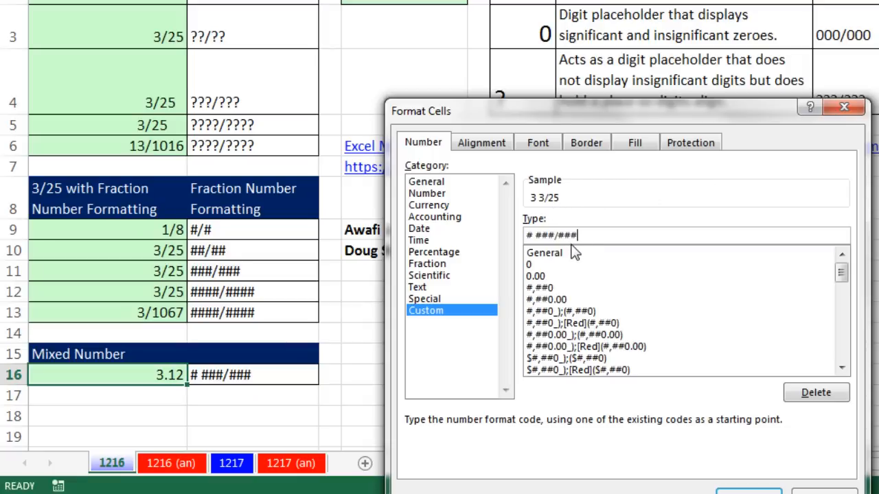
mouse_move(613, 302)
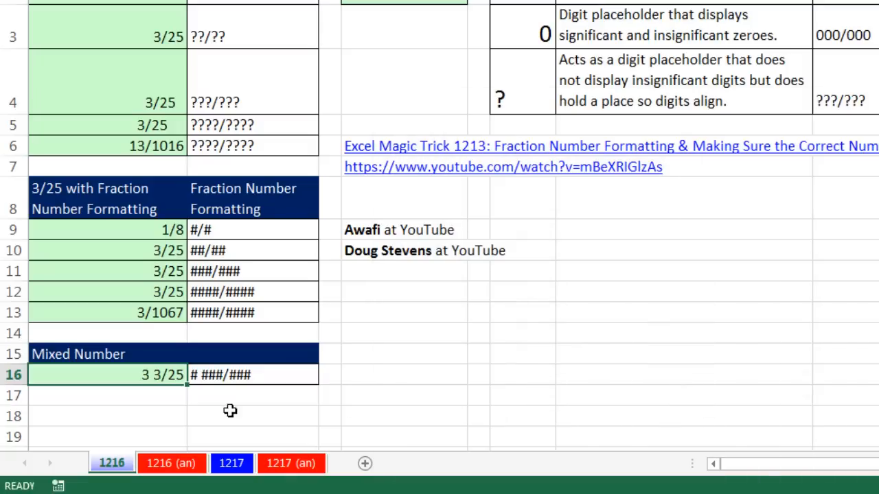
mouse_move(163, 405)
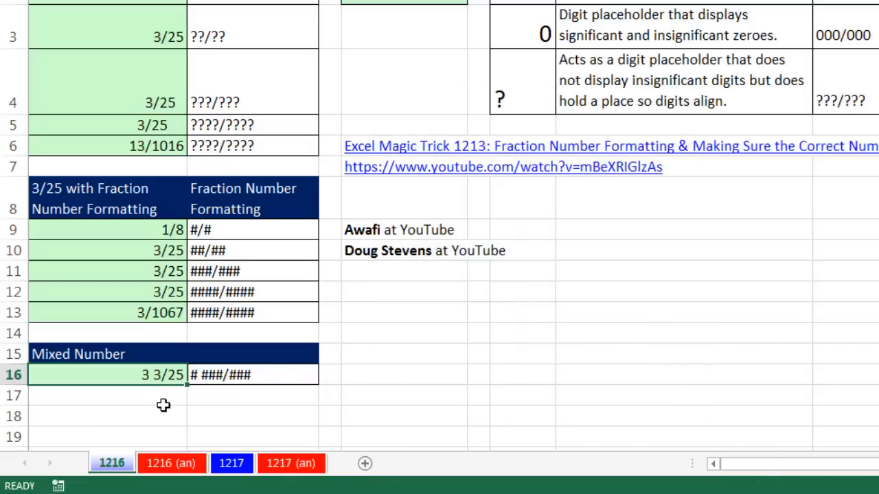
type("=3+3/25")
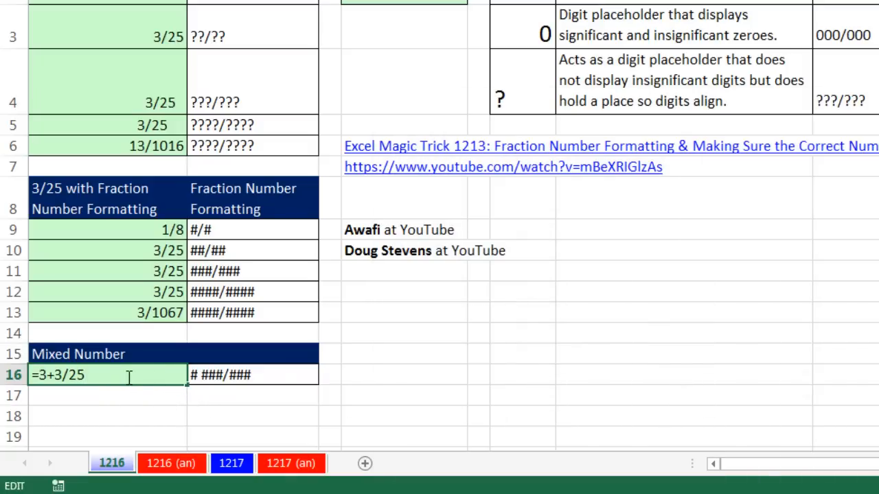
type("0")
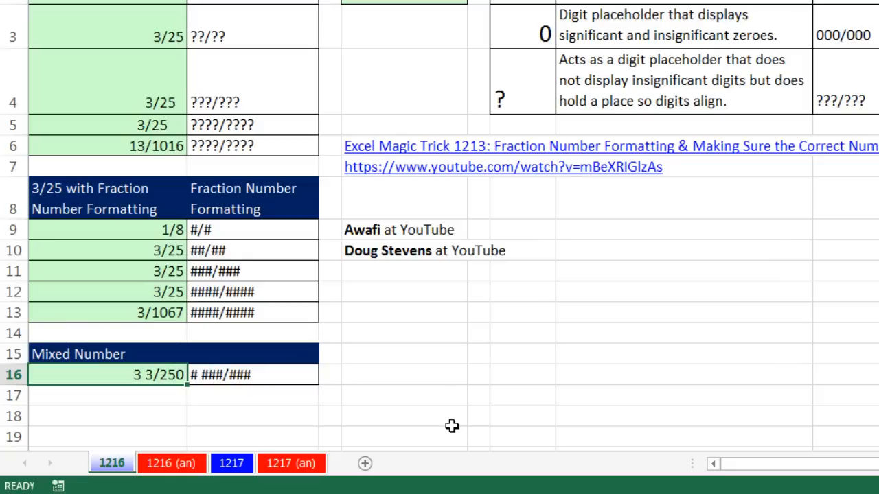
mouse_move(255, 396)
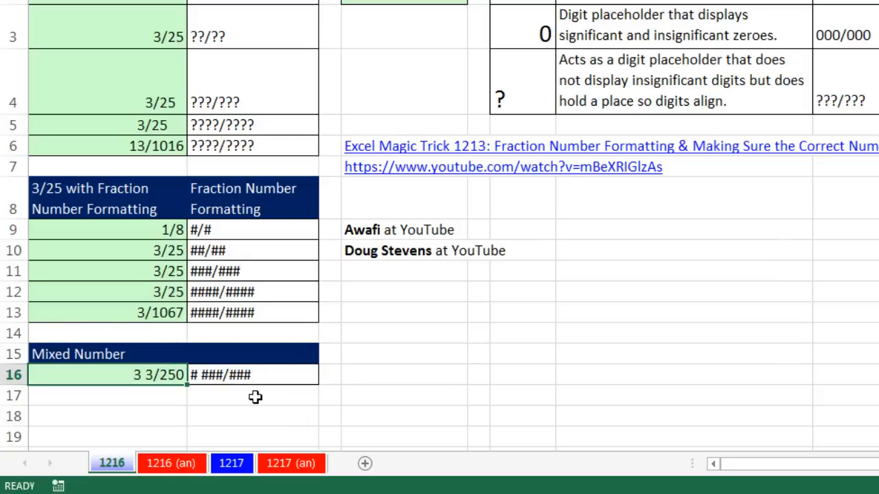
key("f2")
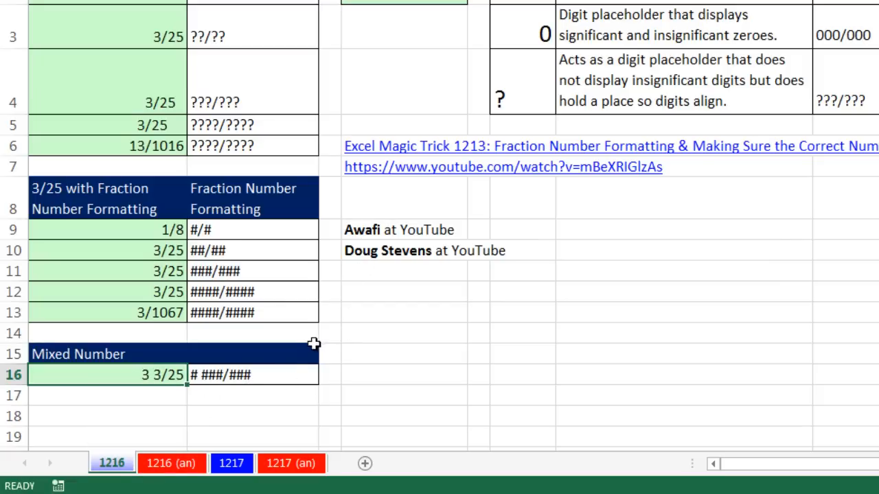
mouse_move(202, 387)
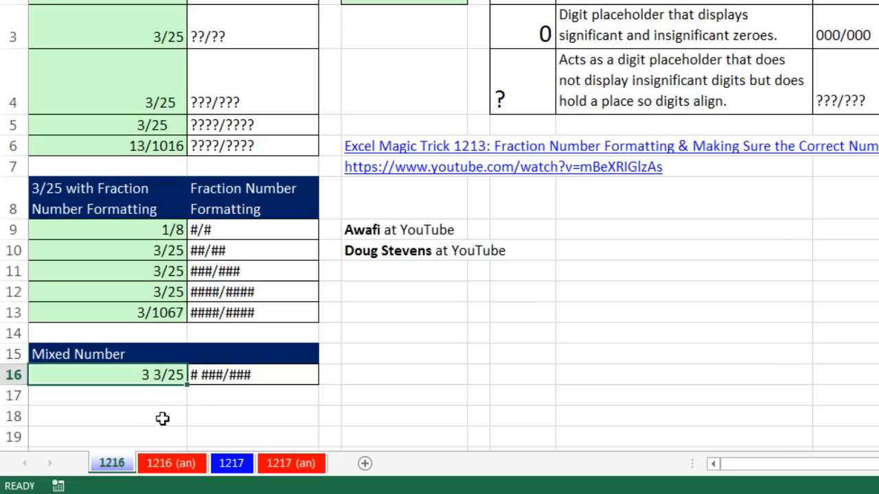
mouse_move(148, 404)
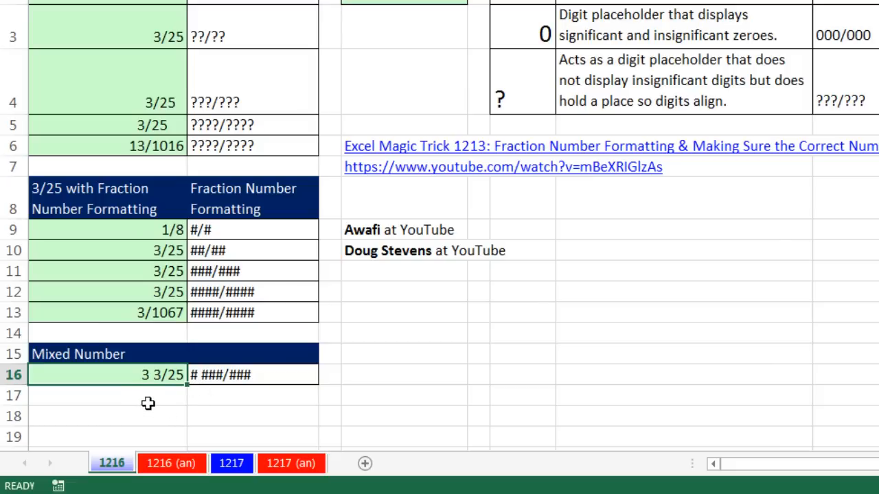
mouse_move(145, 395)
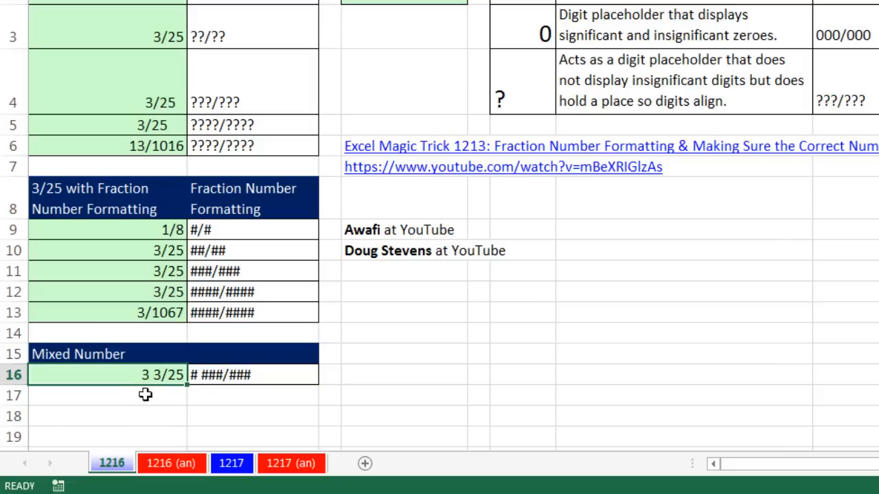
mouse_move(331, 418)
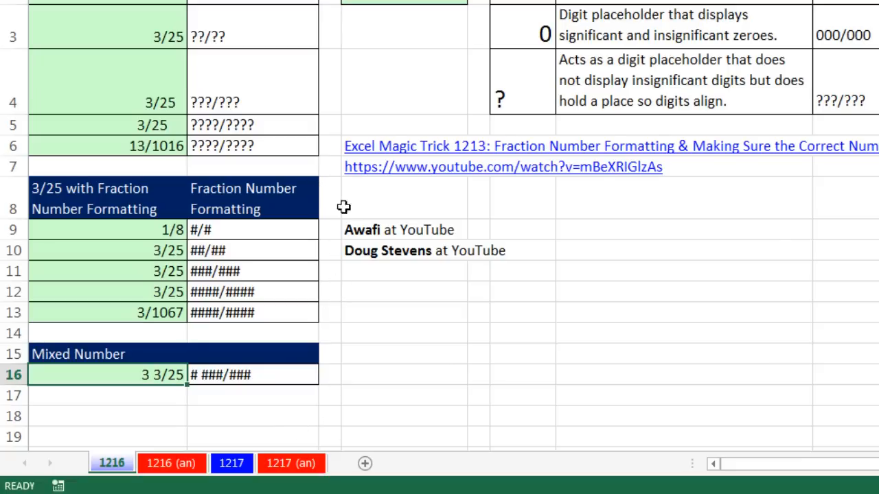
mouse_move(311, 196)
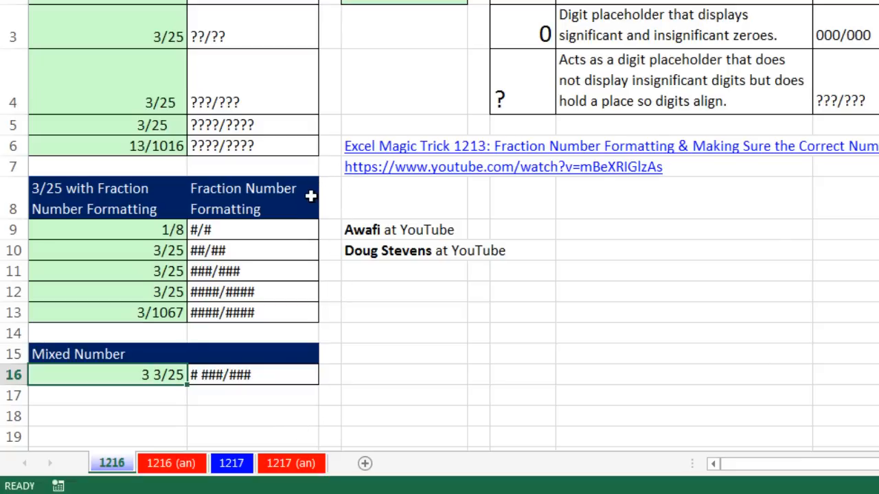
mouse_move(518, 419)
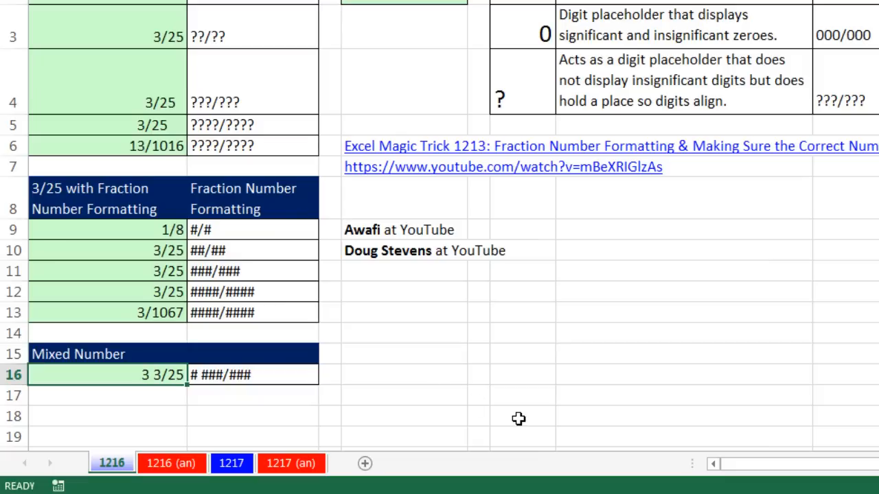